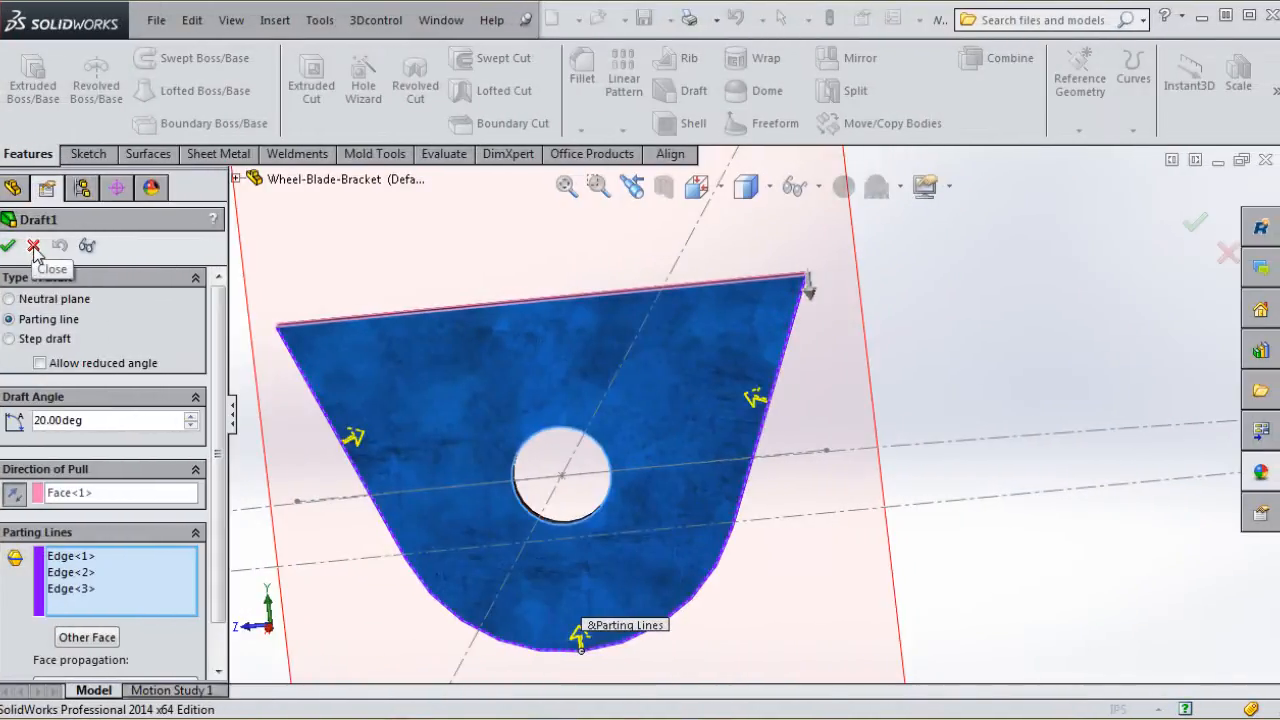
Apply the 20° parting-line draft to the three tab wall edges
{"action": "left_click", "coordinate": [8, 245]}
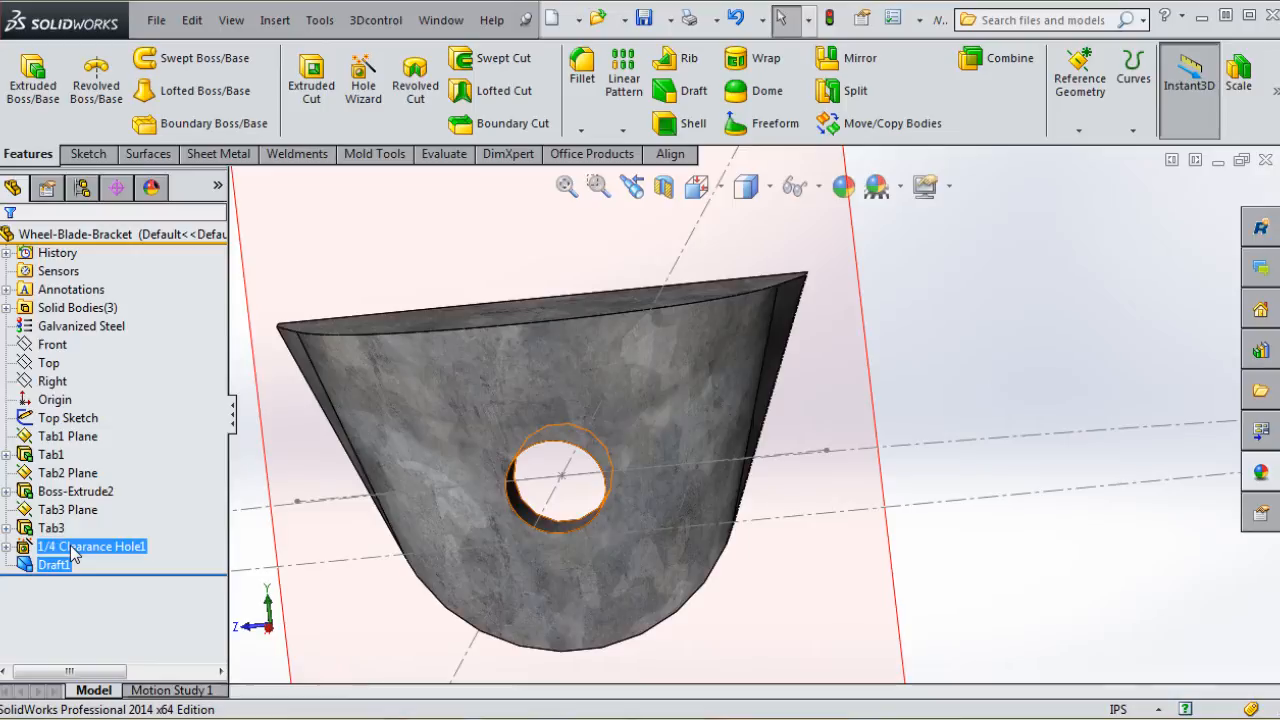
Edit the Draft2 feature from the FeatureManager tree
{"action": "right_click", "coordinate": [50, 565]}
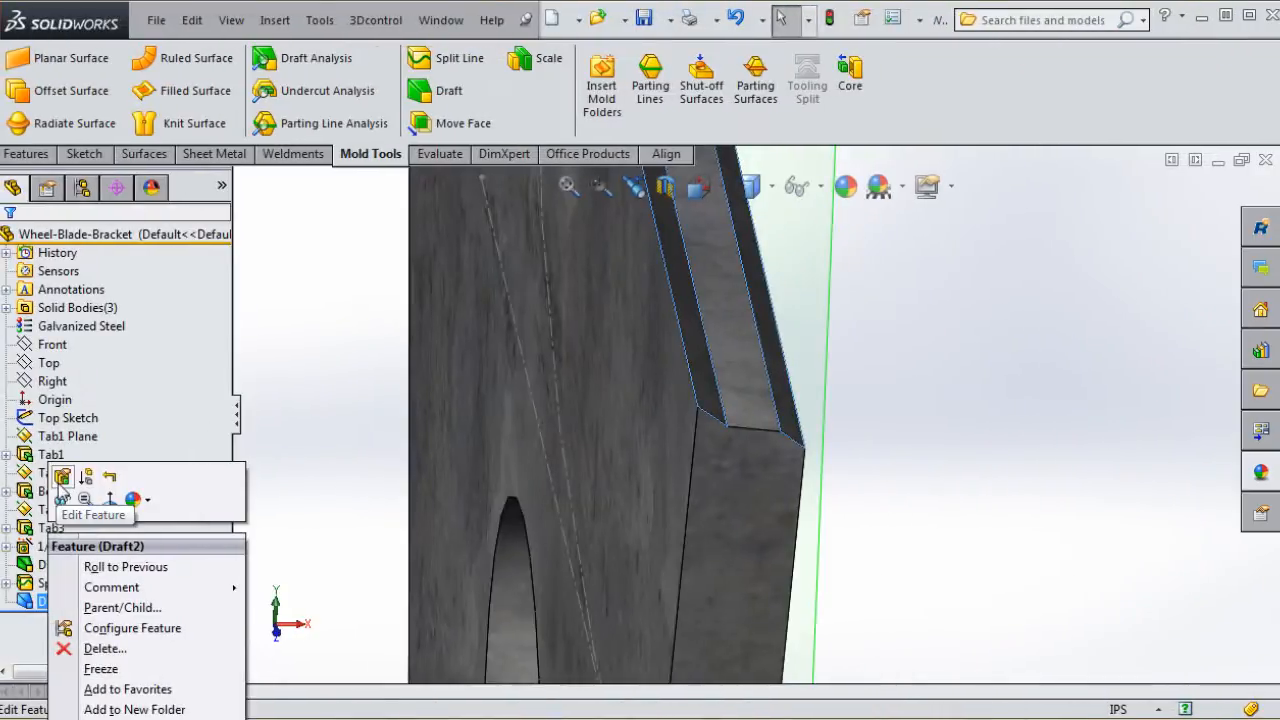
{"action": "left_click", "coordinate": [62, 477]}
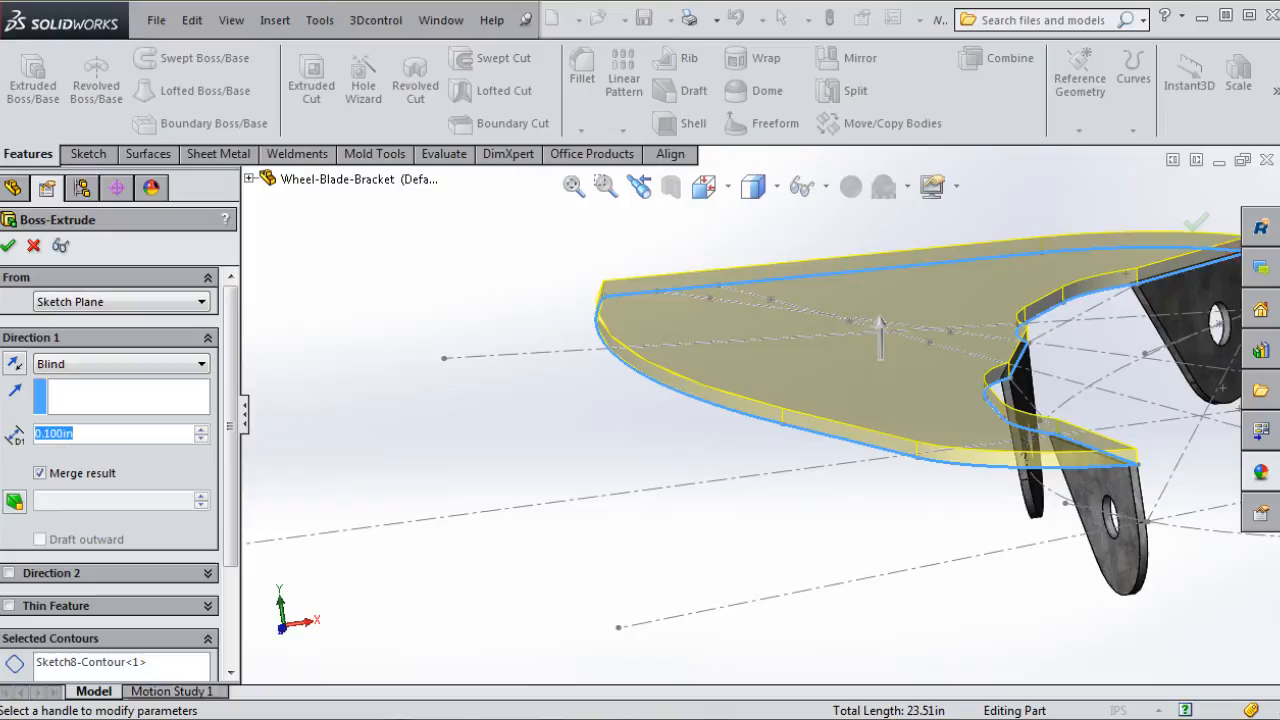
Set the Boss-Extrude depth to .053 in and the circle surface extrusion to 2.000 in
{"action": "type", "text": ".053"}
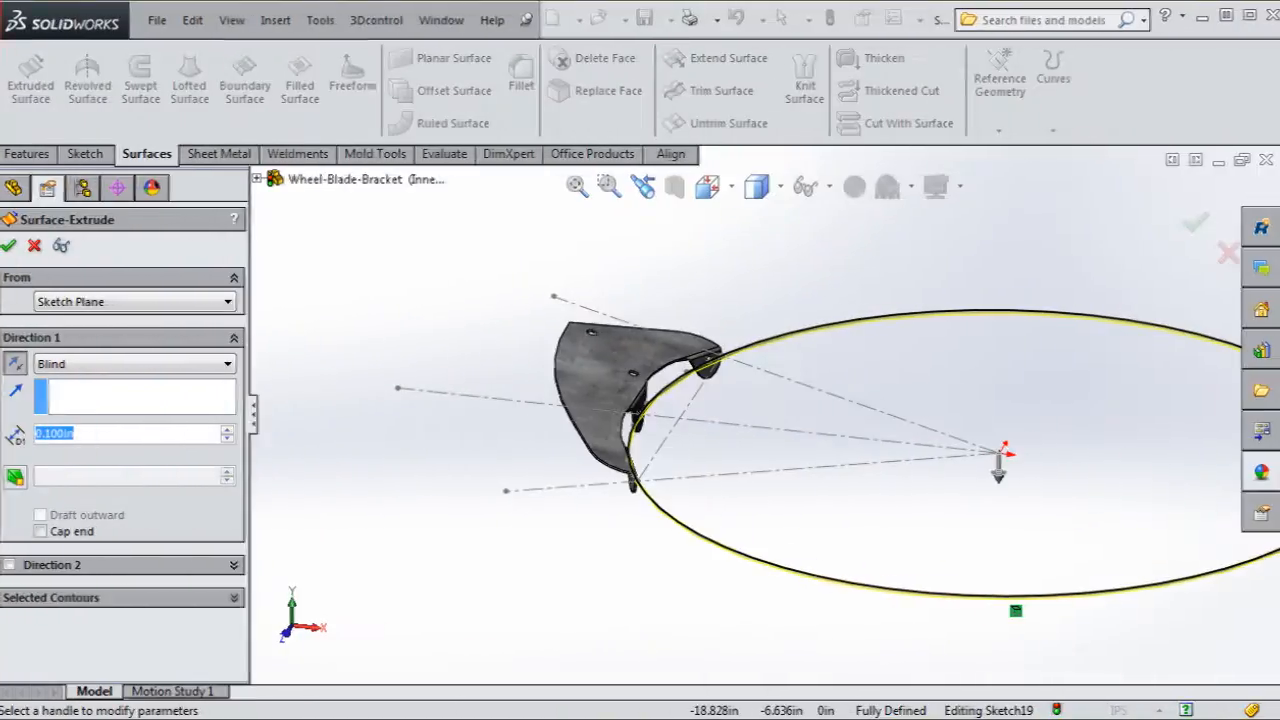
{"action": "type", "text": "2.000in"}
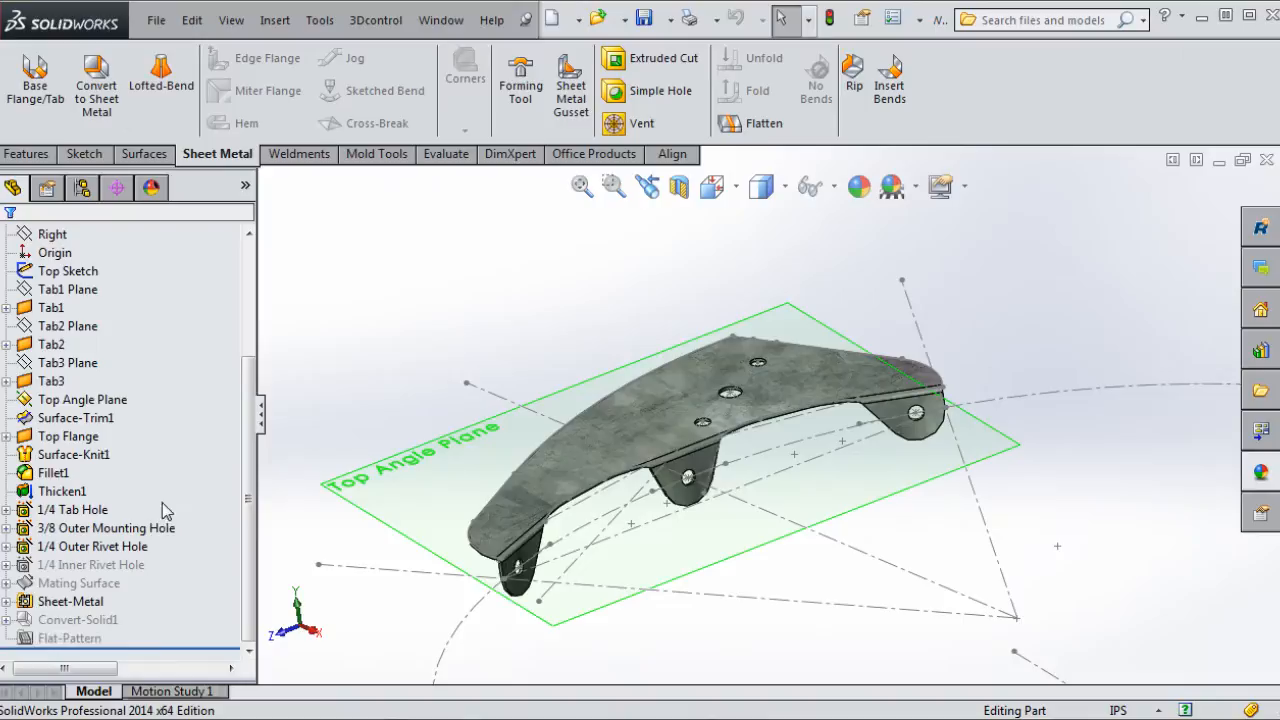
{"action": "left_click", "coordinate": [71, 601]}
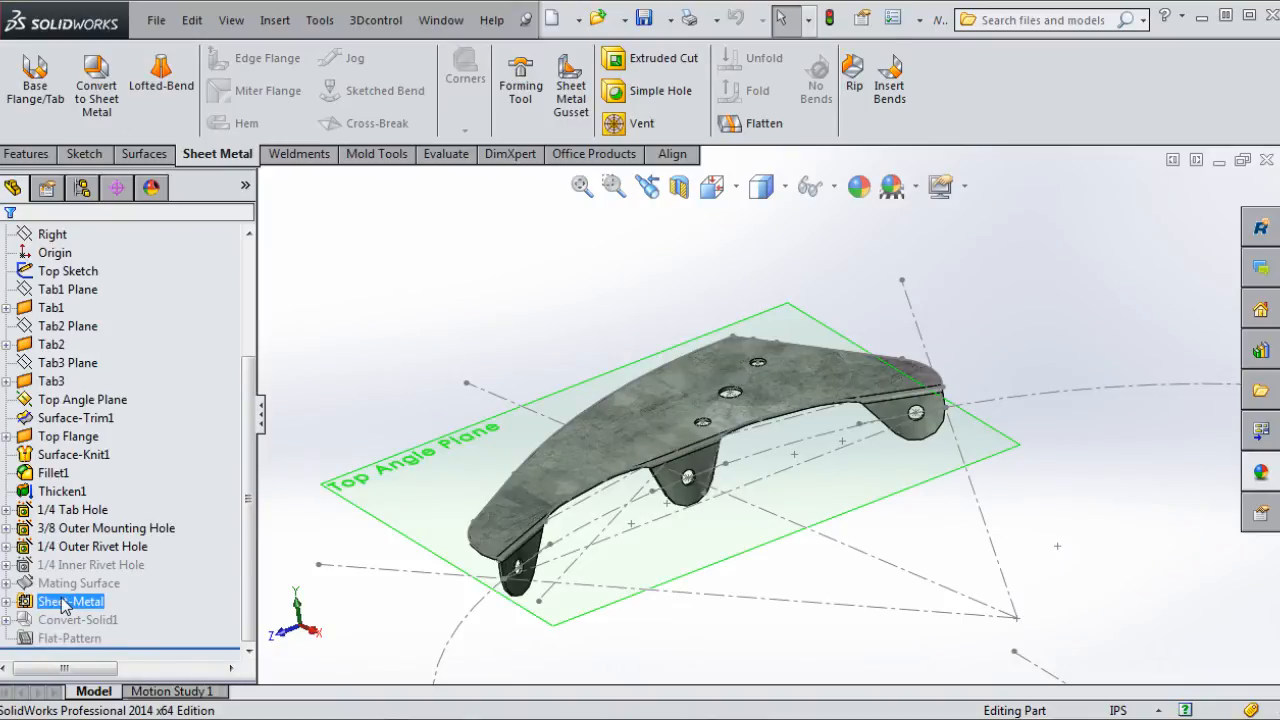